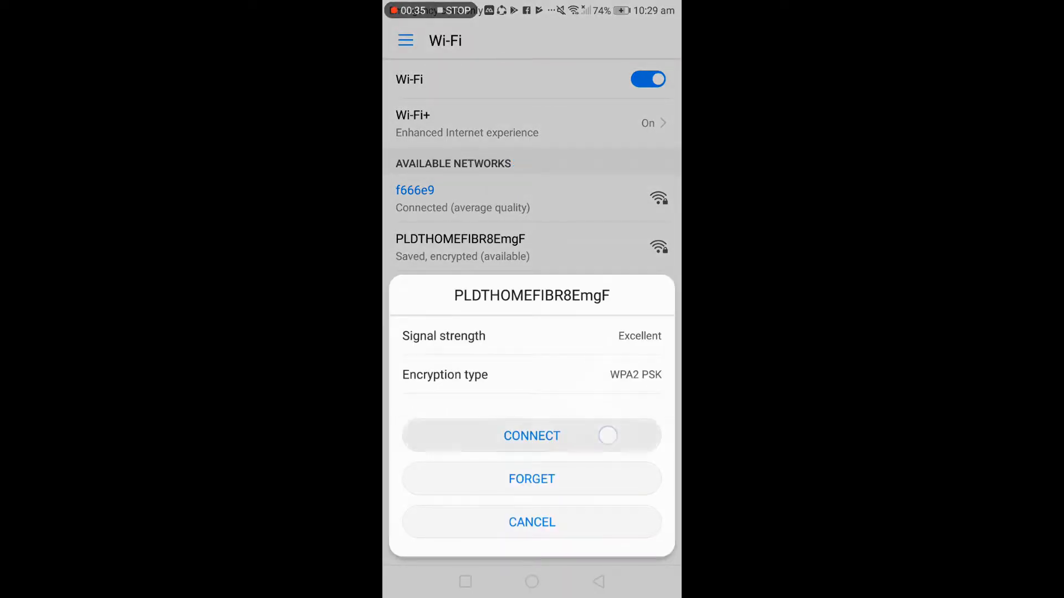
- Join the PLDTHOMEFIBR8EmgF Wi-Fi network from the phone's Wi-Fi settings
{"action": "left_click", "coordinate": [531, 435]}
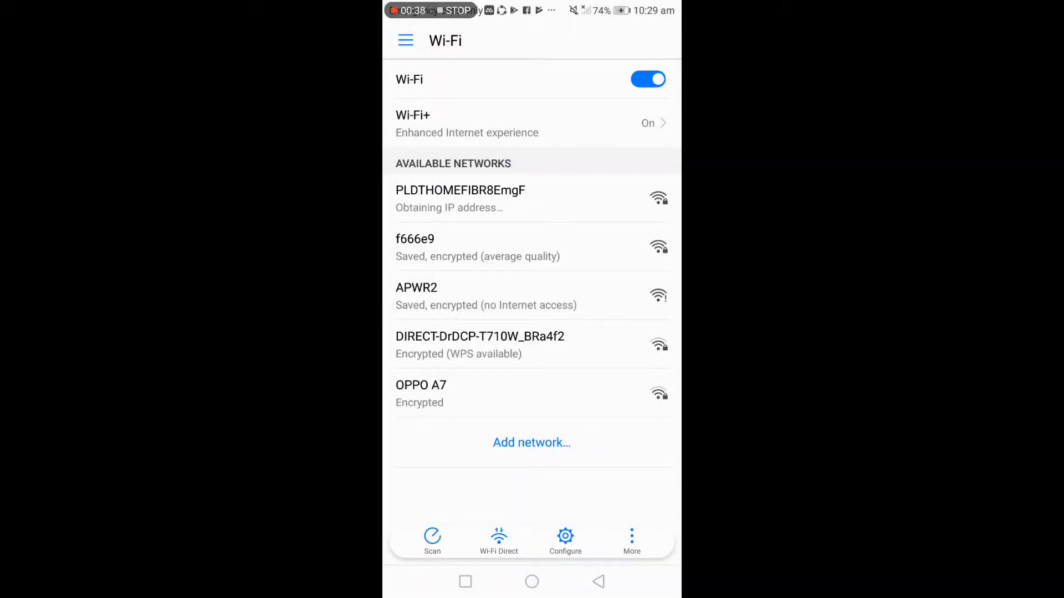
{"action": "left_click", "coordinate": [532, 582]}
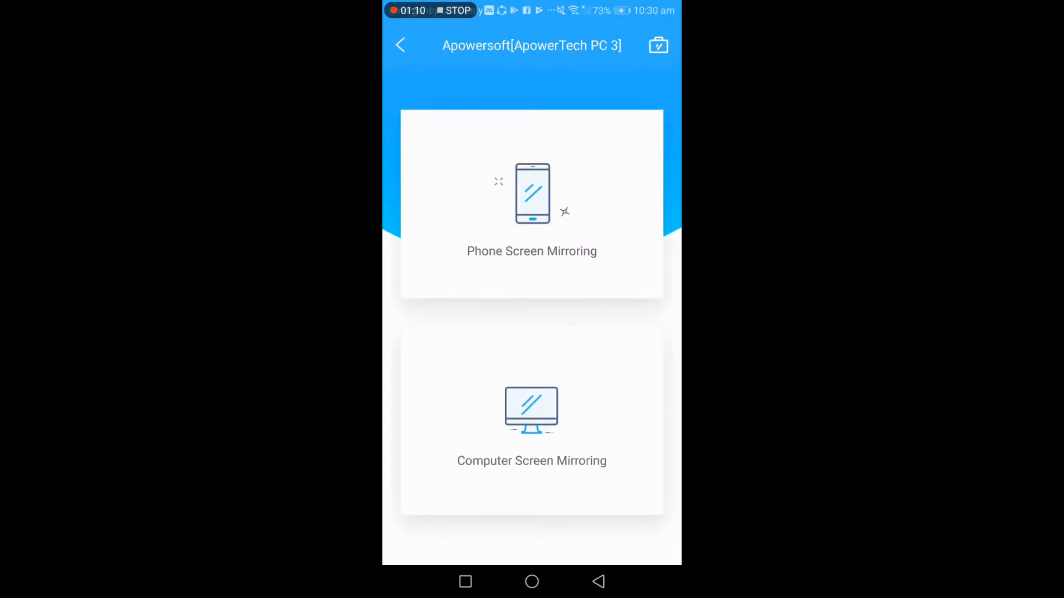
- Choose phone screen mirroring to the Apowersoft[ApowerTech PC 3] computer
{"action": "left_click", "coordinate": [532, 203]}
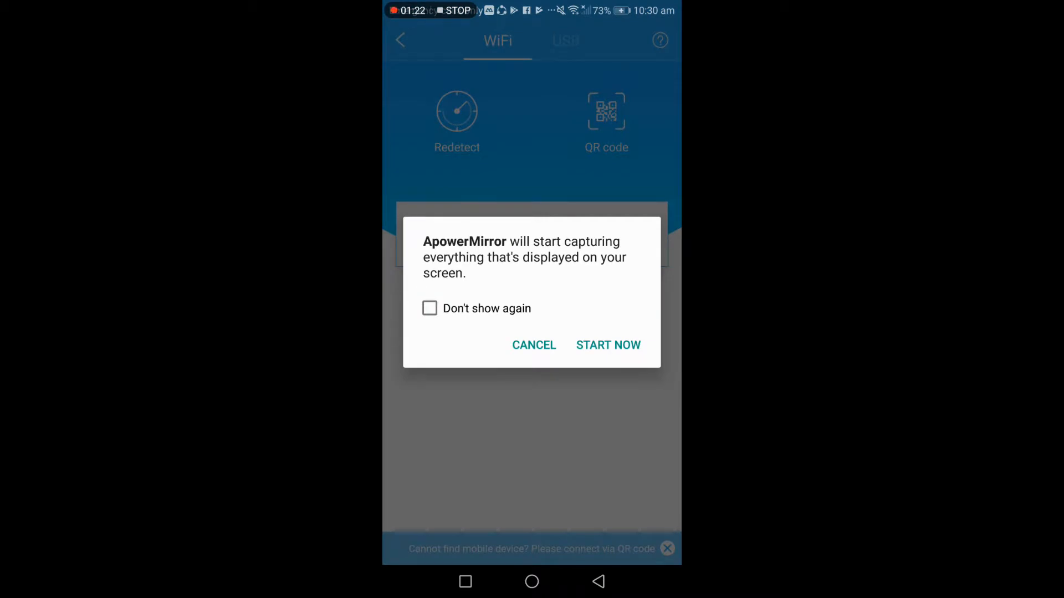
- Suppress future capture prompts and allow the phone to start capturing its screen
{"action": "left_click", "coordinate": [607, 345]}
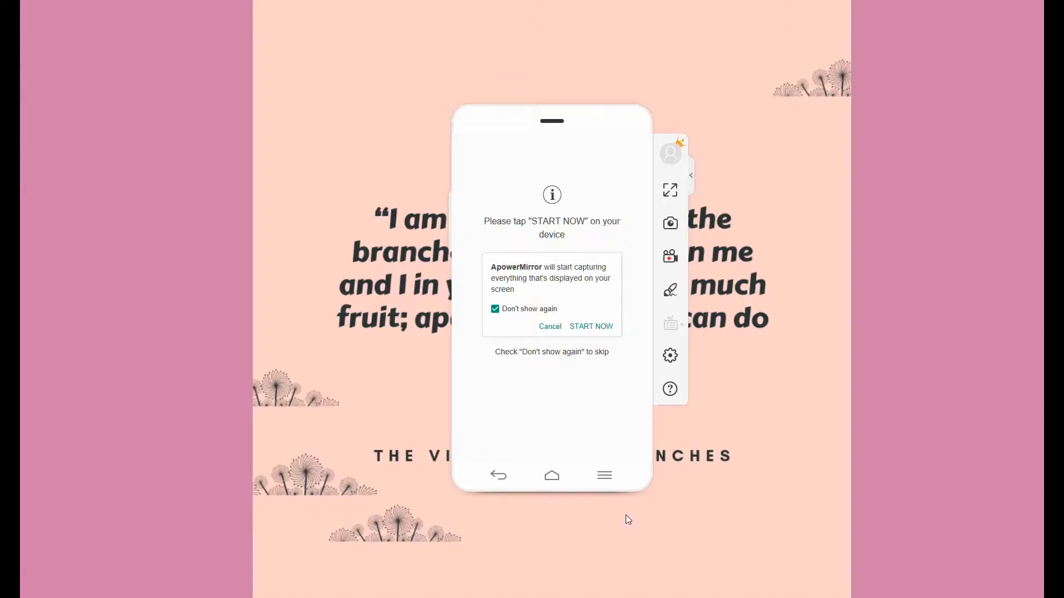
{"action": "mouse_move", "coordinate": [617, 513]}
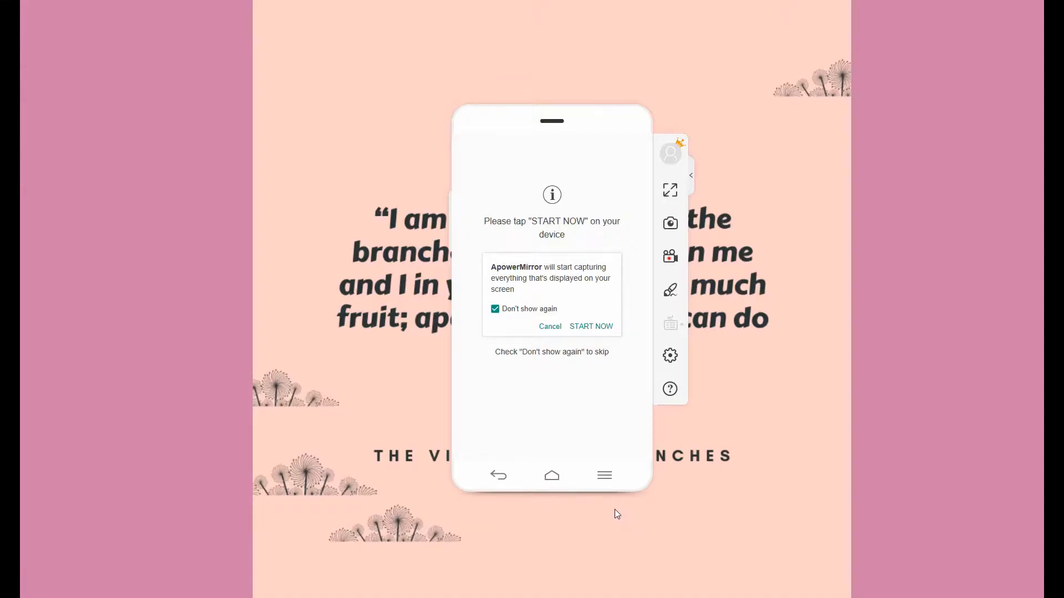
{"action": "left_click", "coordinate": [590, 326]}
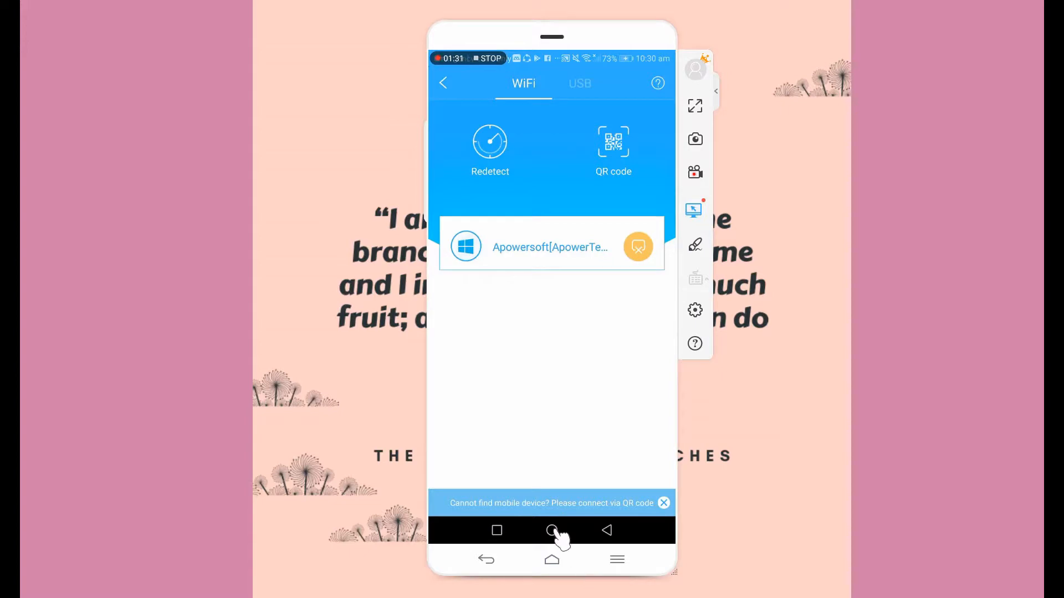
- Return the phone to its home screen, shown live in the ApowerMirror window
{"action": "left_click", "coordinate": [551, 531]}
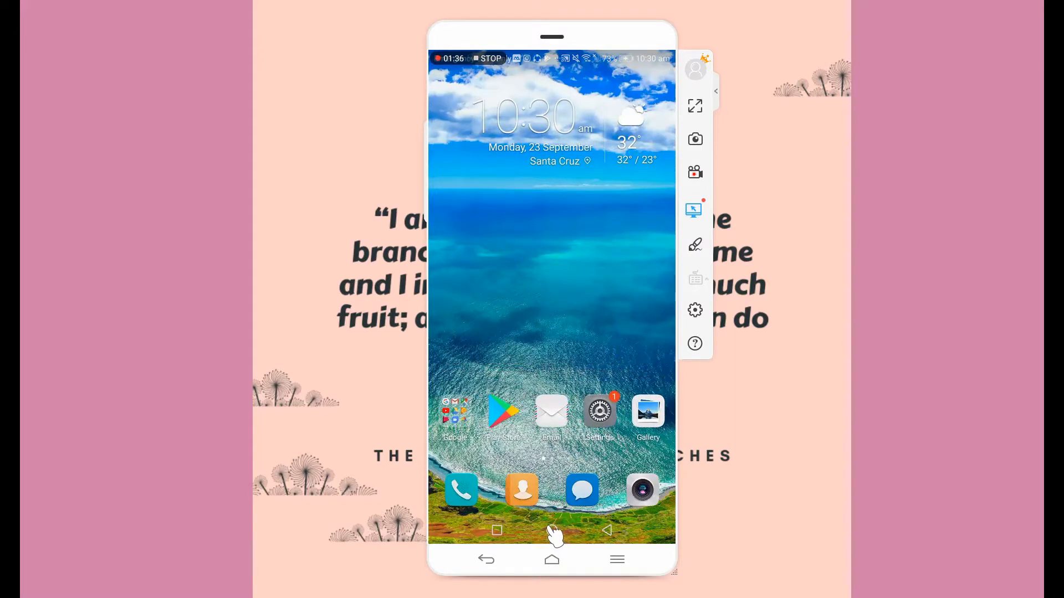
{"action": "mouse_move", "coordinate": [627, 317]}
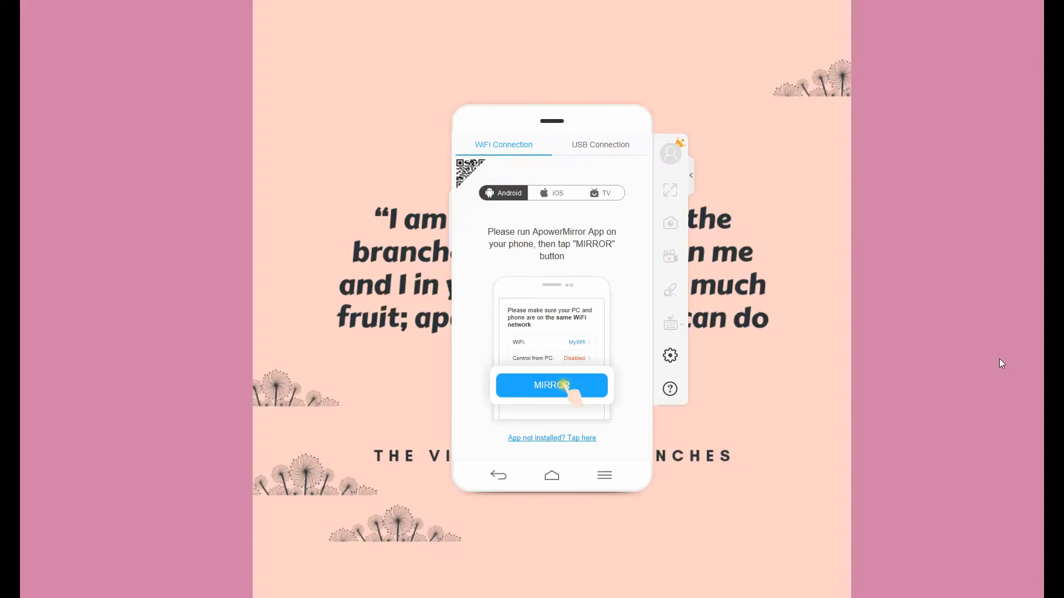
{"action": "mouse_move", "coordinate": [825, 281]}
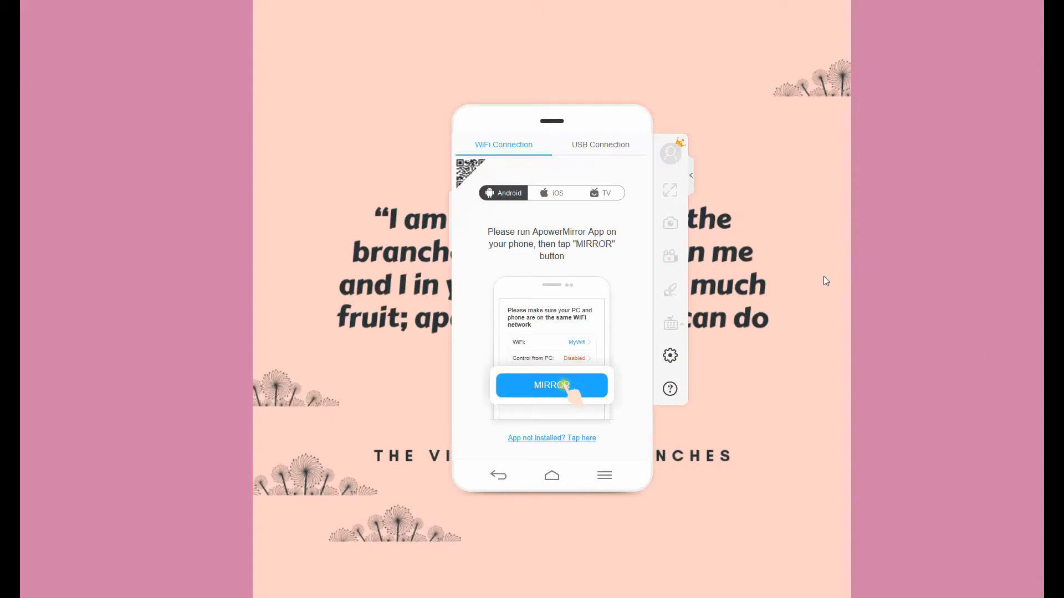